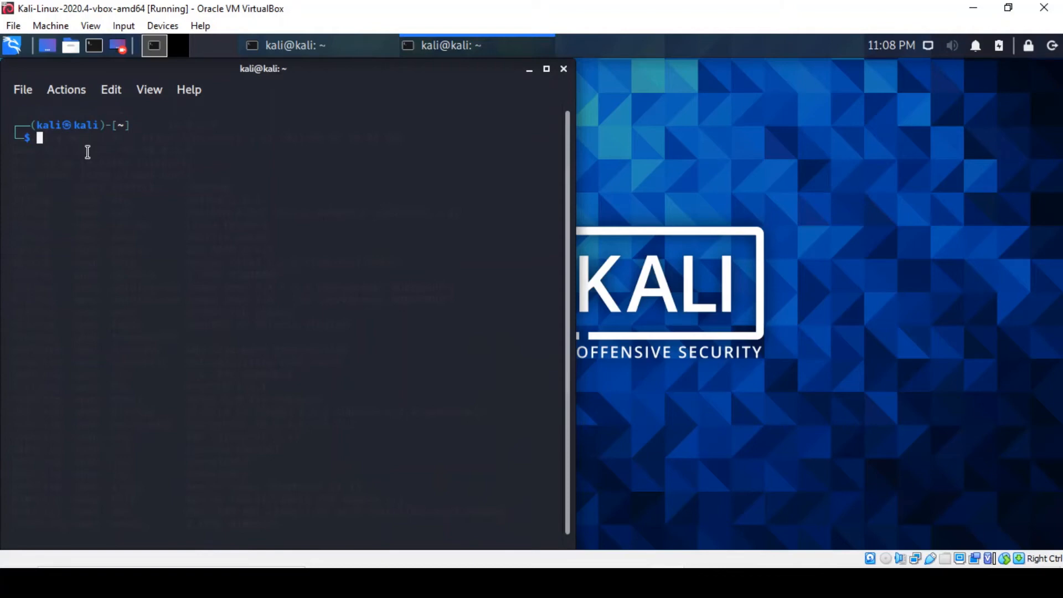
# Connect to the 10.0.5.7 port 1524 bind shell with ncat and confirm hostname returns metasploitable.
pyautogui.press('ctrl+r')
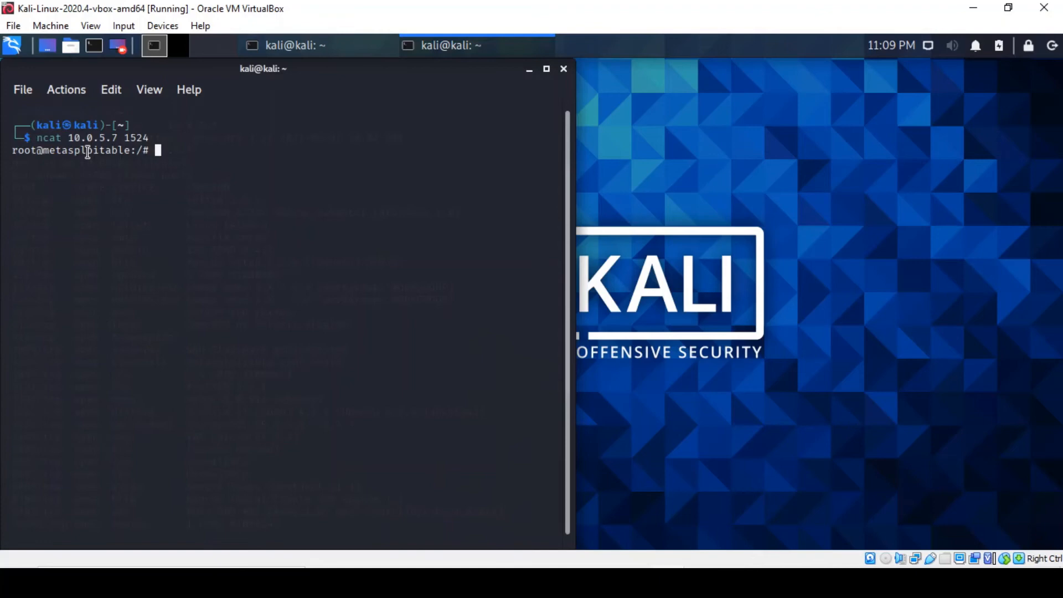
pyautogui.write('hostname')
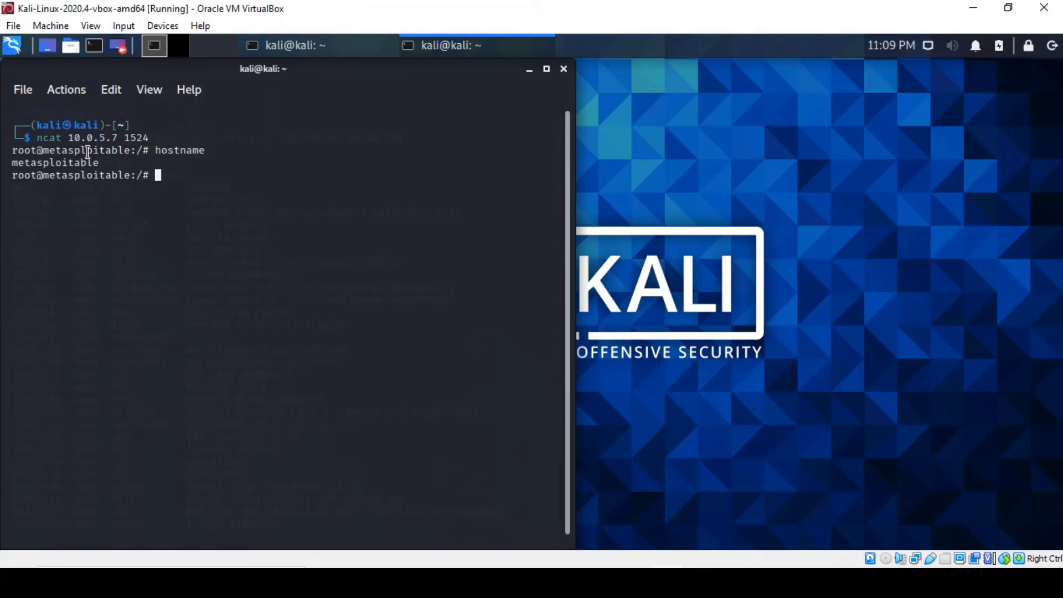
pyautogui.write('i')
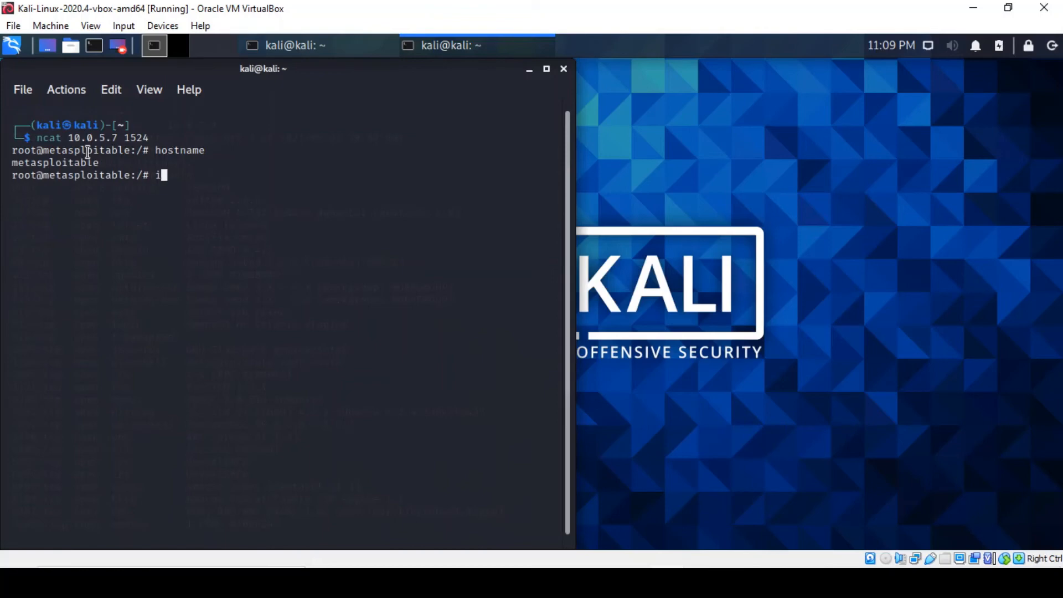
# Run ifconfig showing eth0 at 10.0.5.7 and loopback, then begin whoami.
pyautogui.write('fconfig')
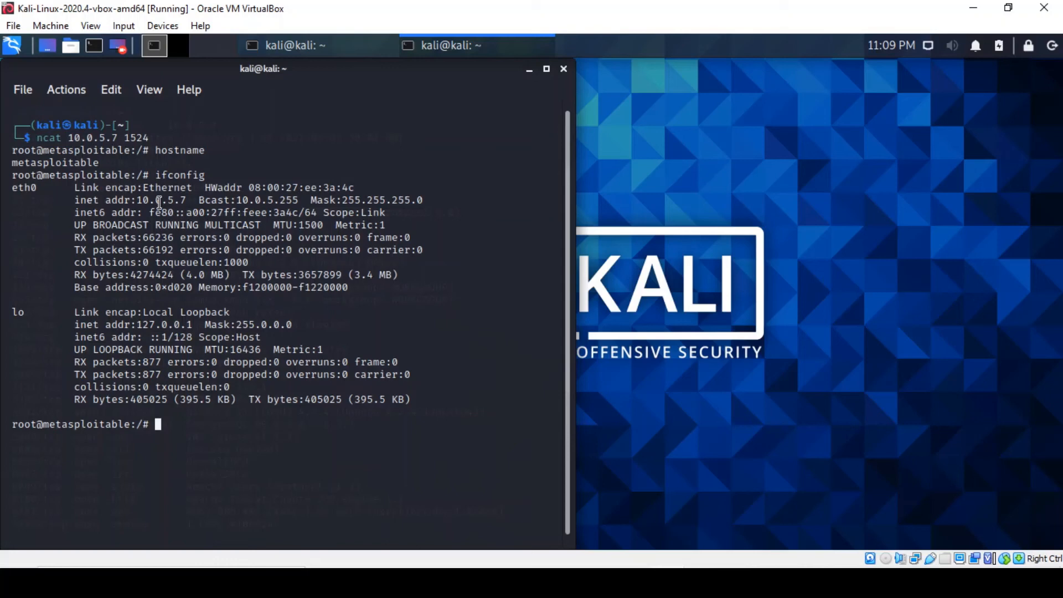
pyautogui.write('who')
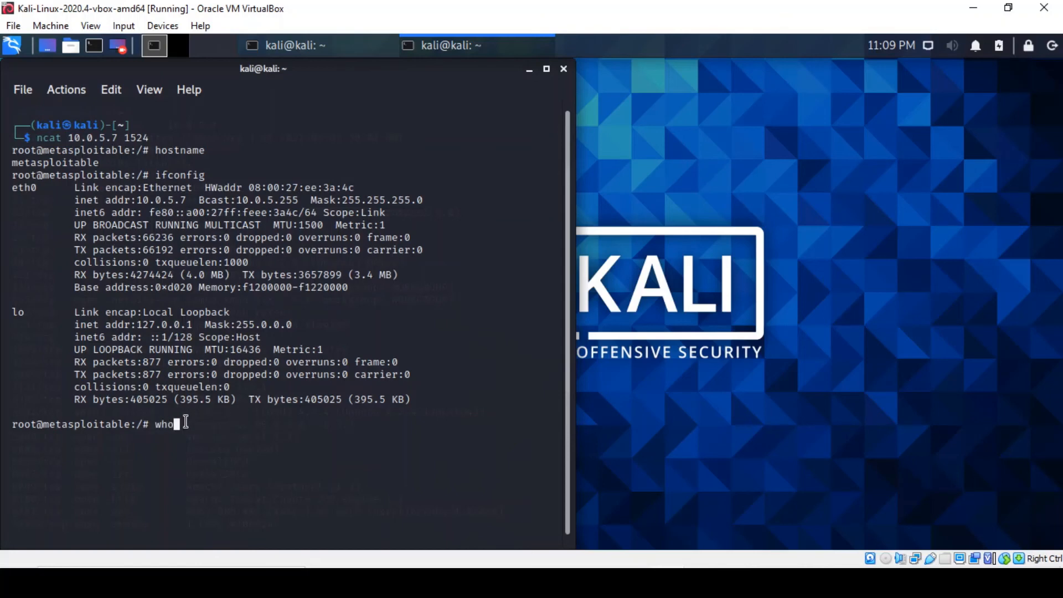